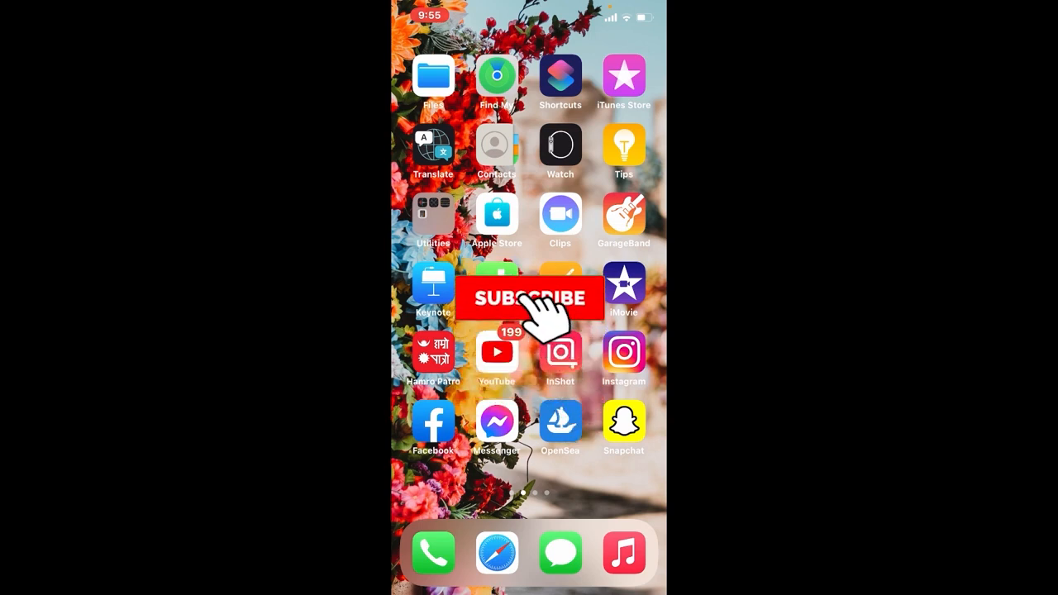
Launch Snapchat from the home screen icon
left_click(529, 299)
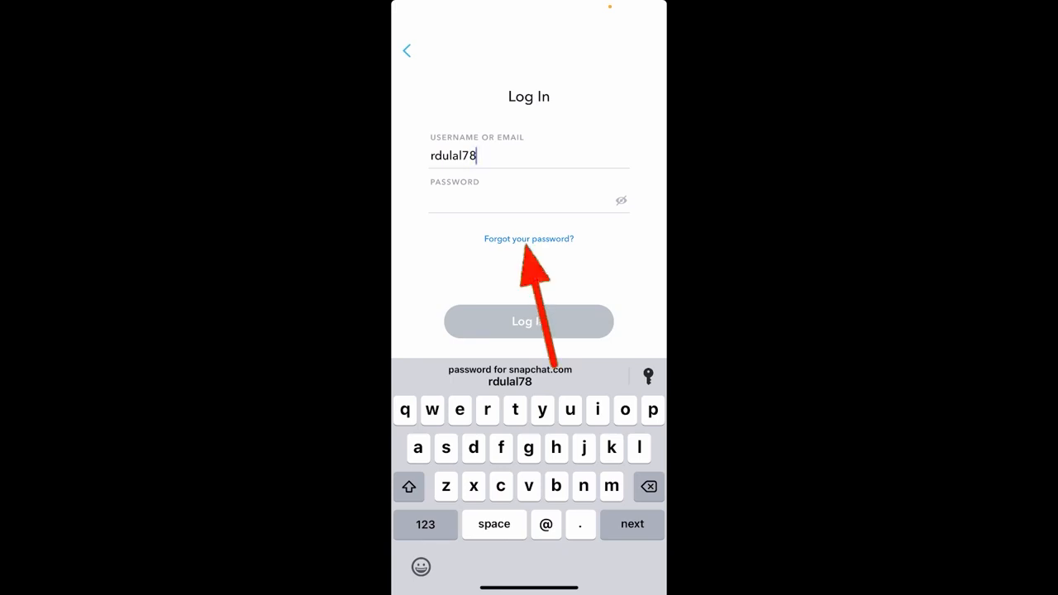
Choose 'Forgot your password?' and pick the 'via Phone' reset option
left_click(529, 238)
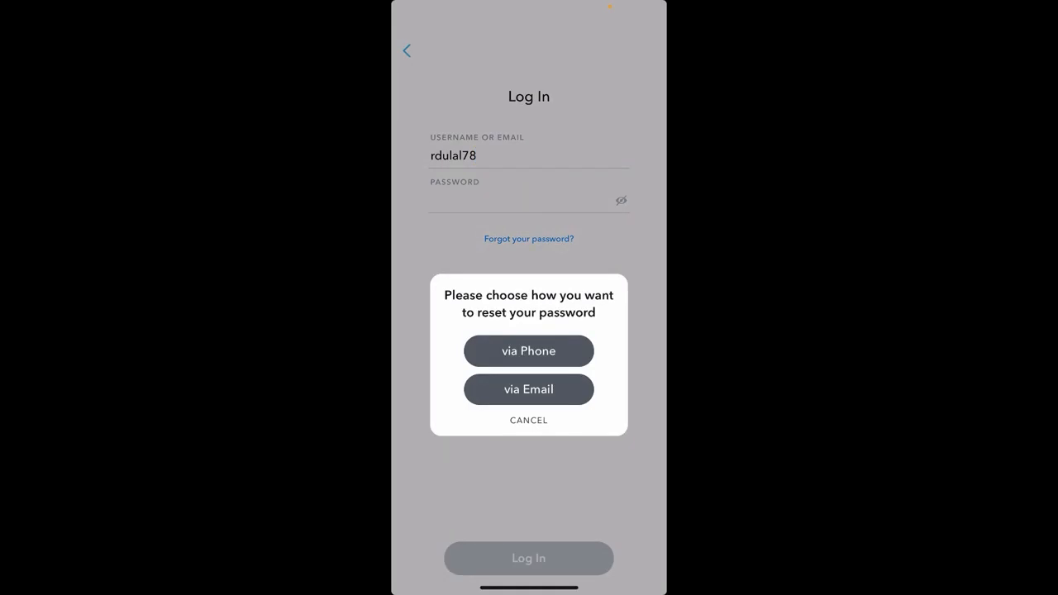
left_click(529, 350)
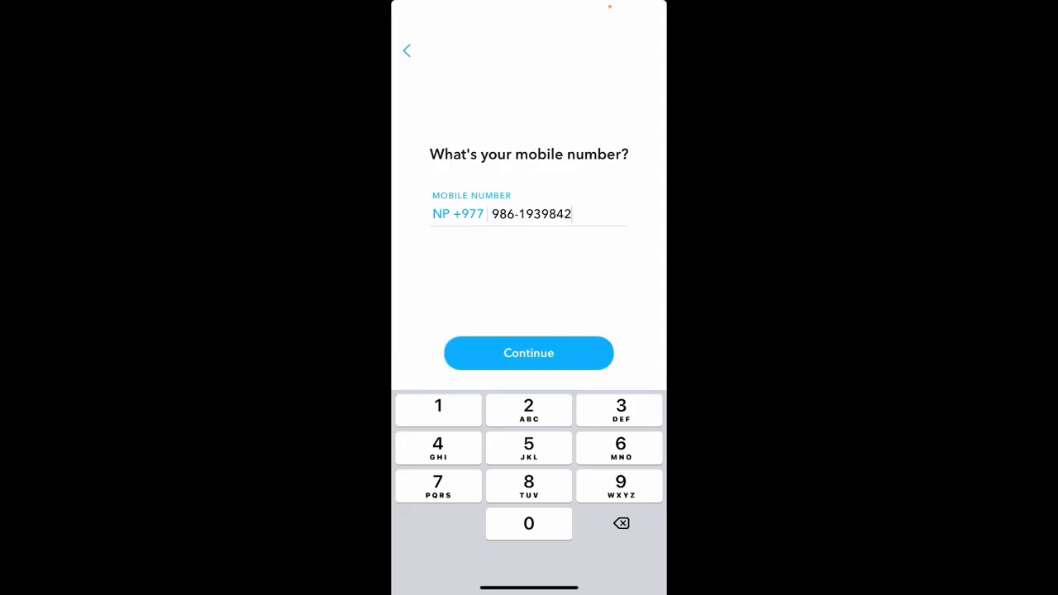
Confirm the entered mobile number and continue to the verification step
left_click(529, 354)
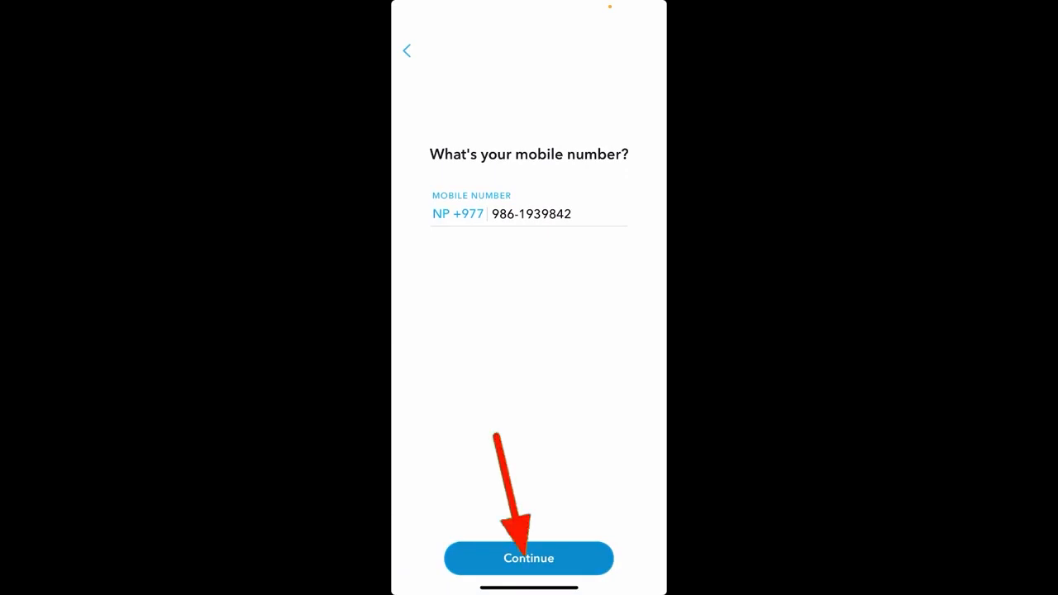
left_click(529, 559)
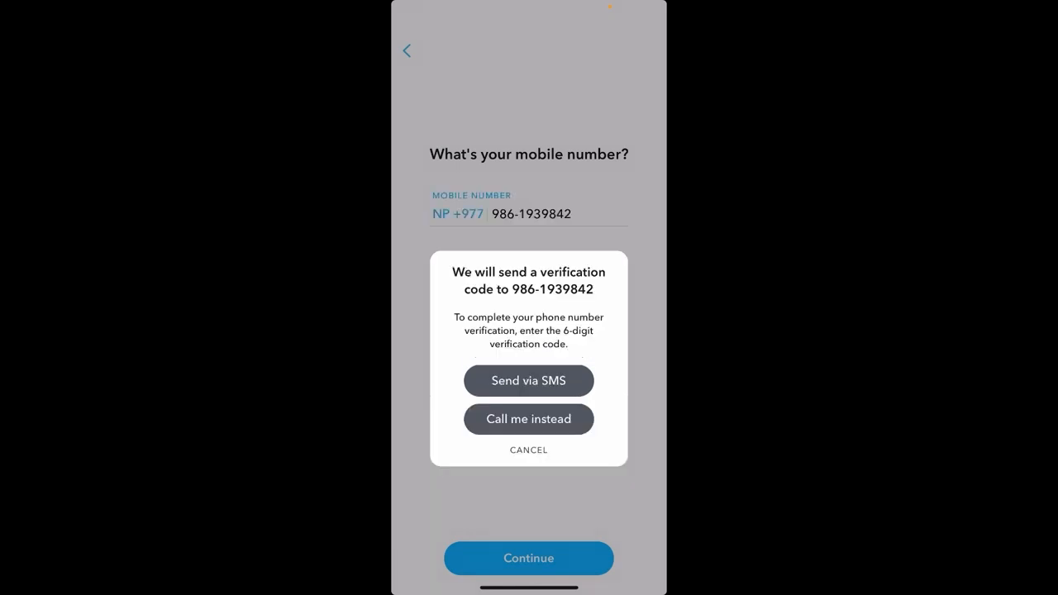
Request the six-digit verification code via SMS
left_click(529, 380)
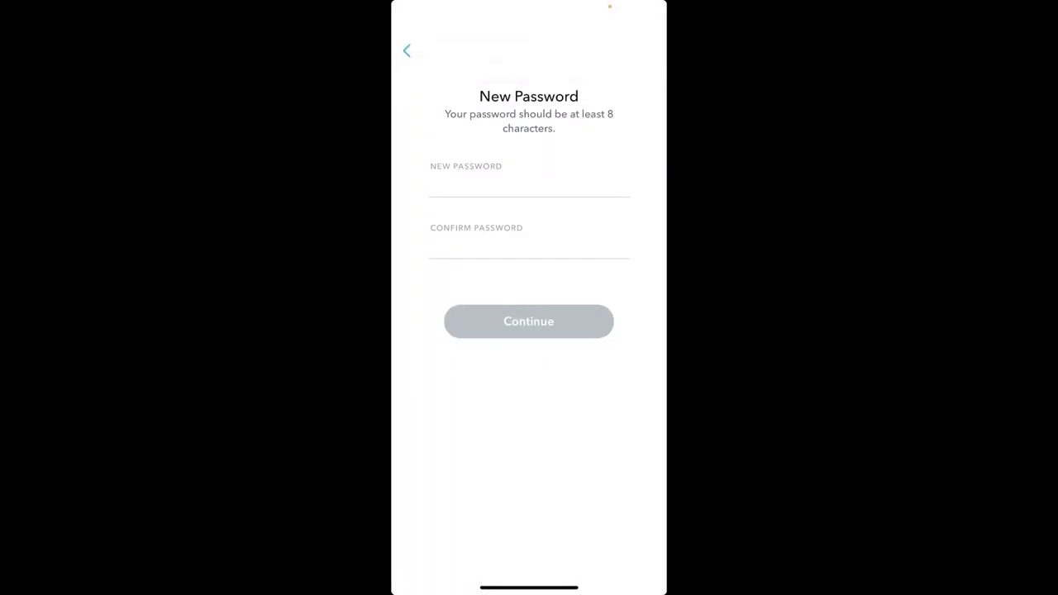
Enter and confirm the new password, then continue back to the Log In screen
left_click(528, 178)
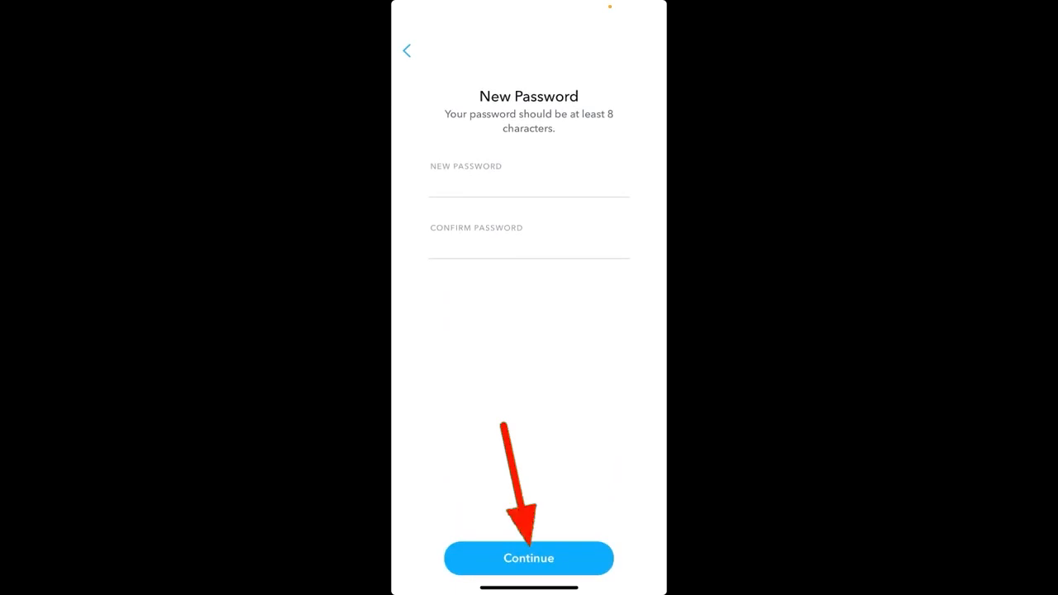
left_click(529, 558)
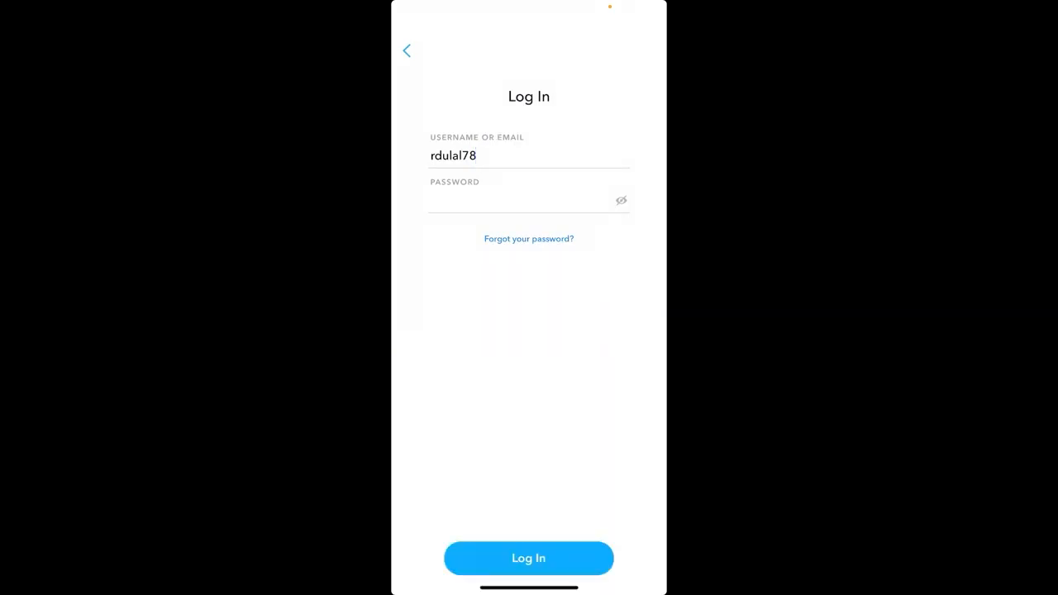
left_click(529, 559)
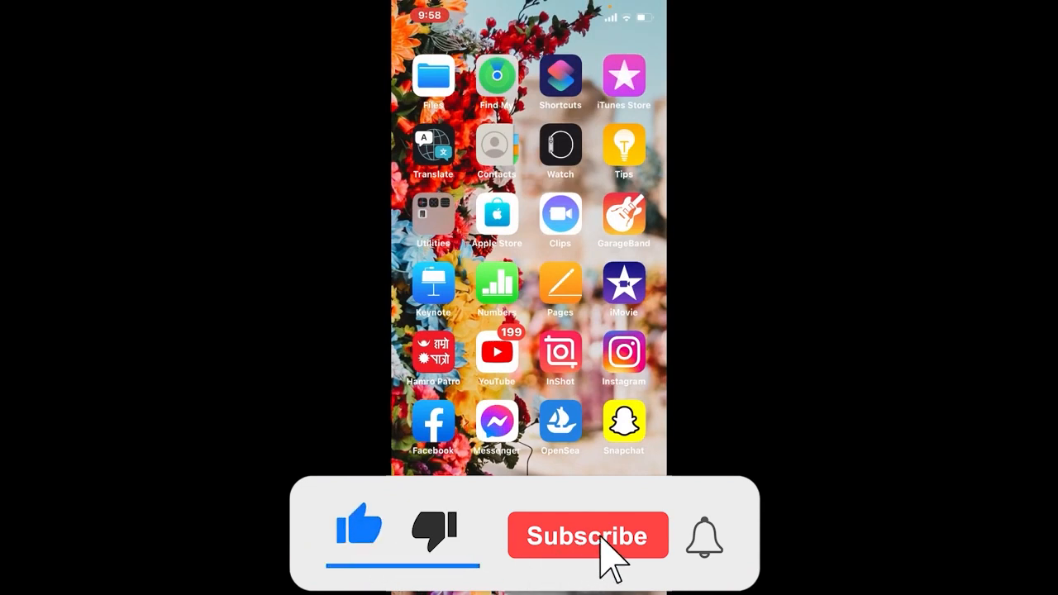
left_click(589, 536)
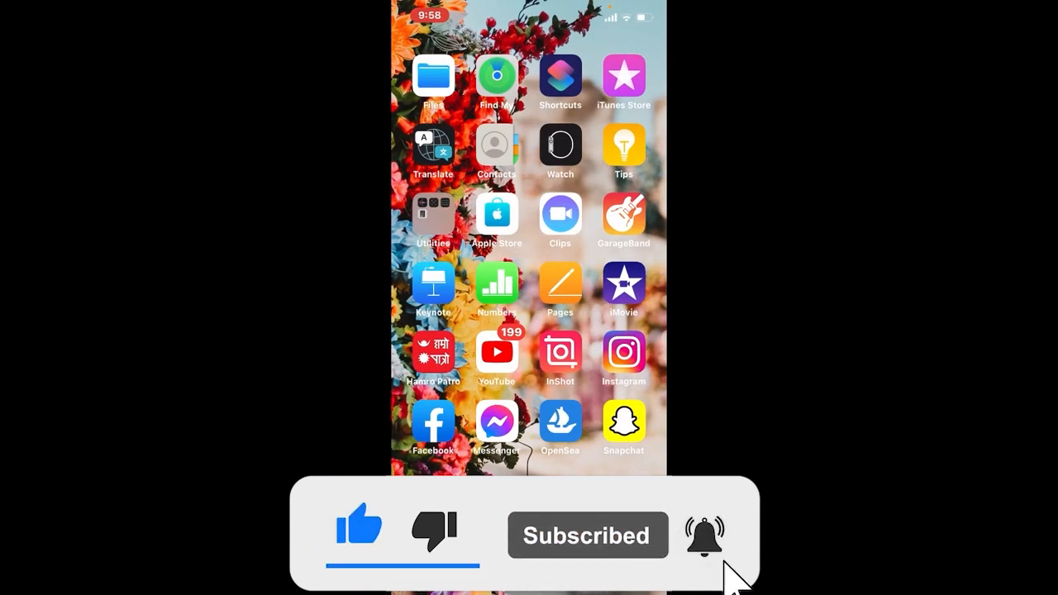